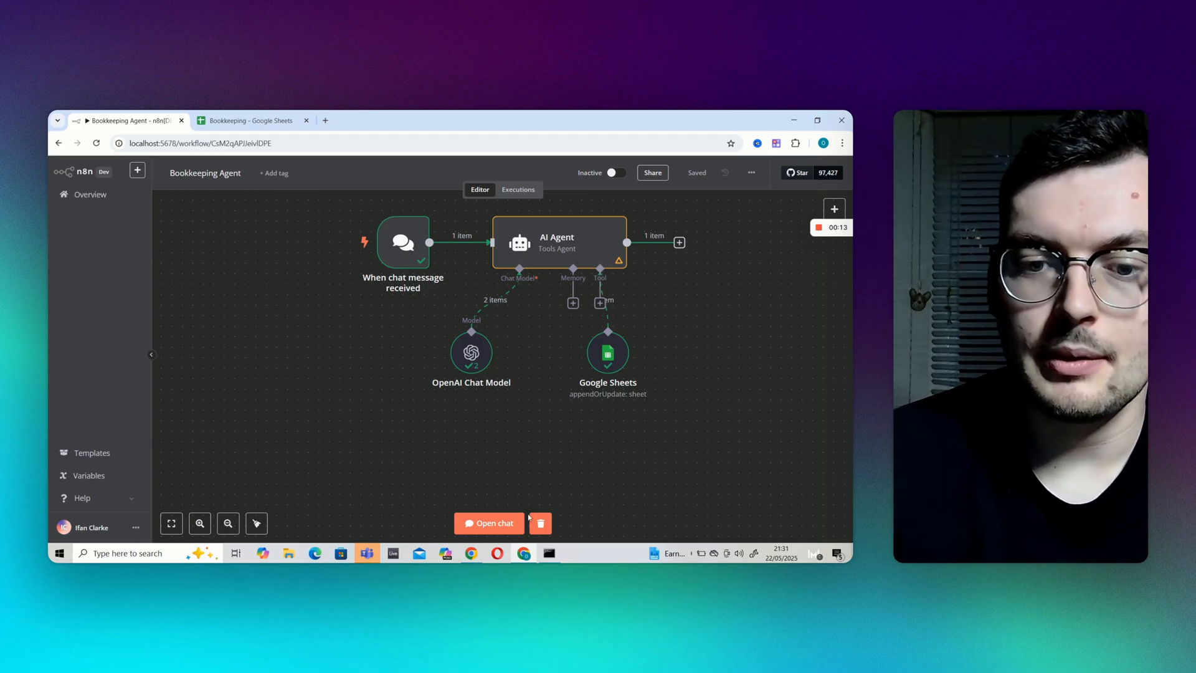
Send the chat message 'Consulting Services from SP Consulting, £1000' to the bookkeeping agent
{"action": "left_click", "coordinate": [489, 523]}
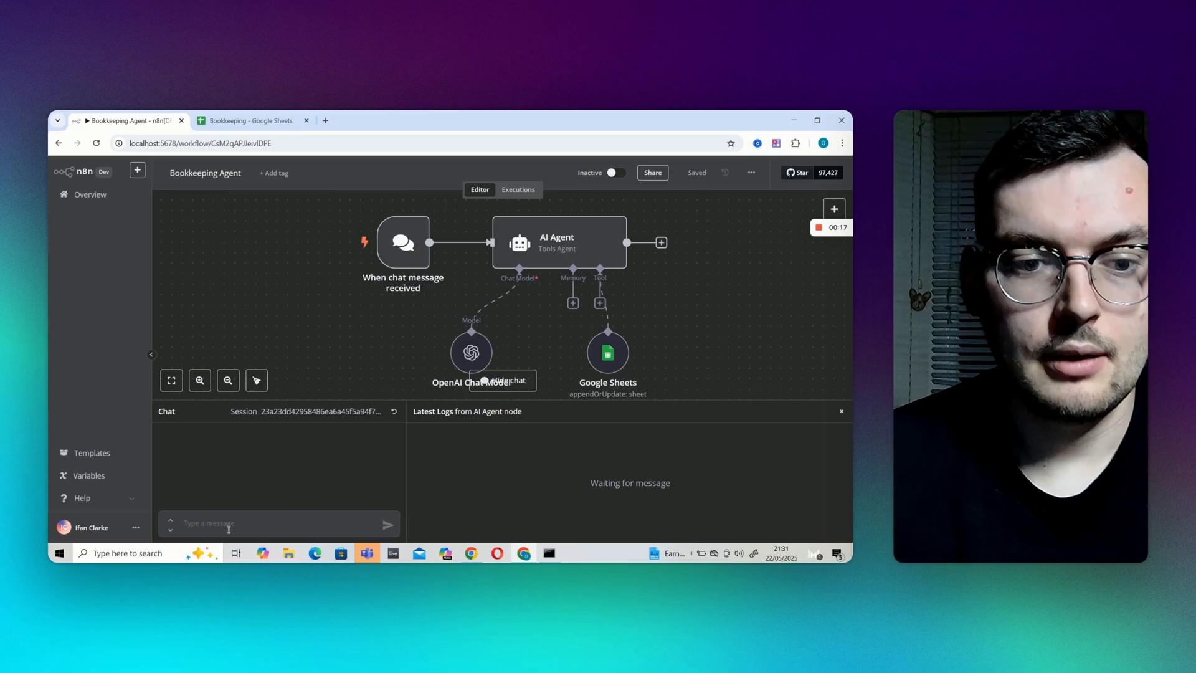
{"action": "type", "text": "Consulting Services from SP"}
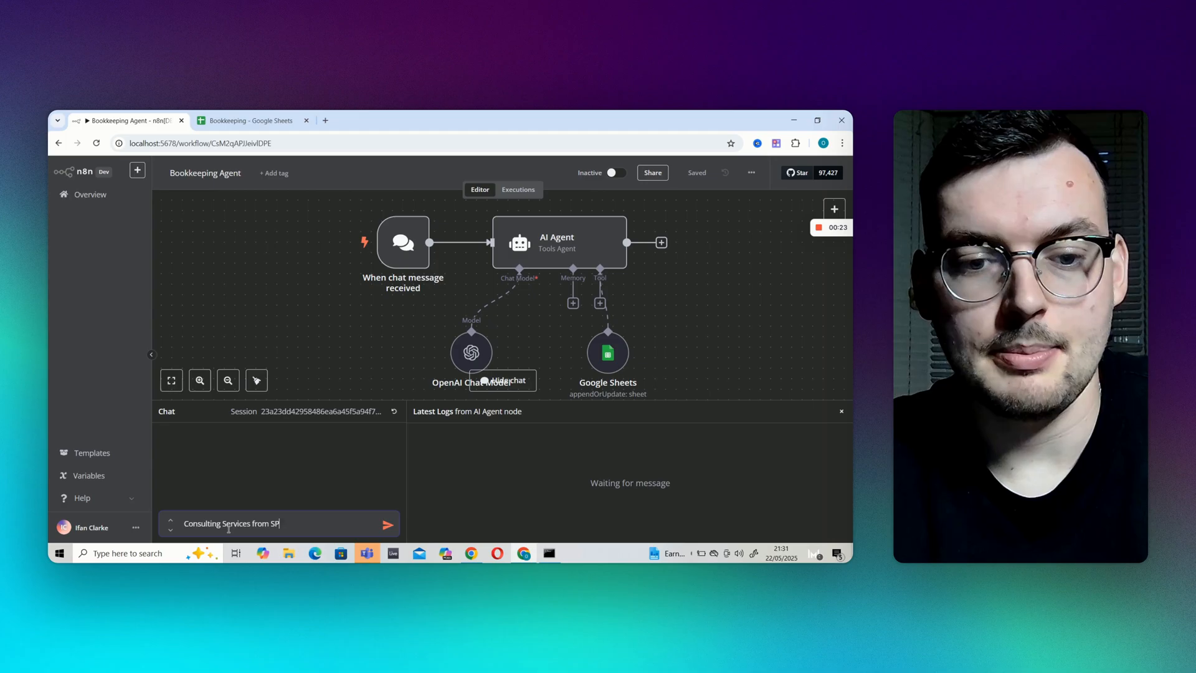
{"action": "type", "text": "Consulting. £10"}
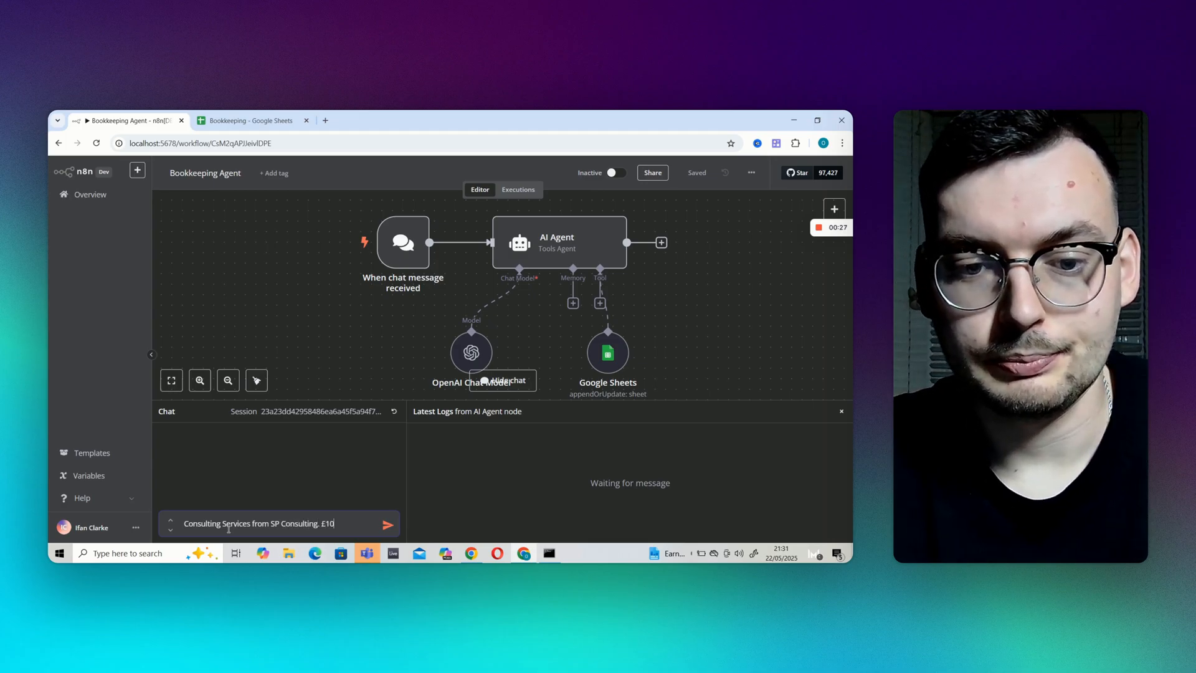
{"action": "left_click", "coordinate": [387, 524]}
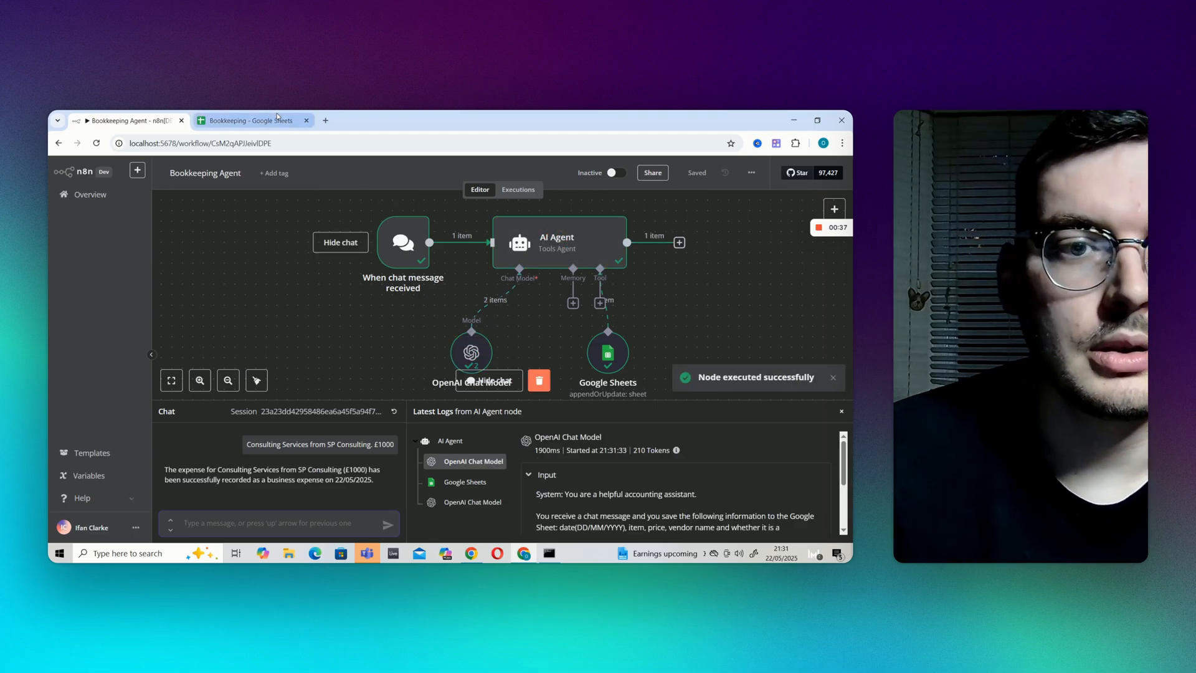
{"action": "left_click", "coordinate": [255, 120]}
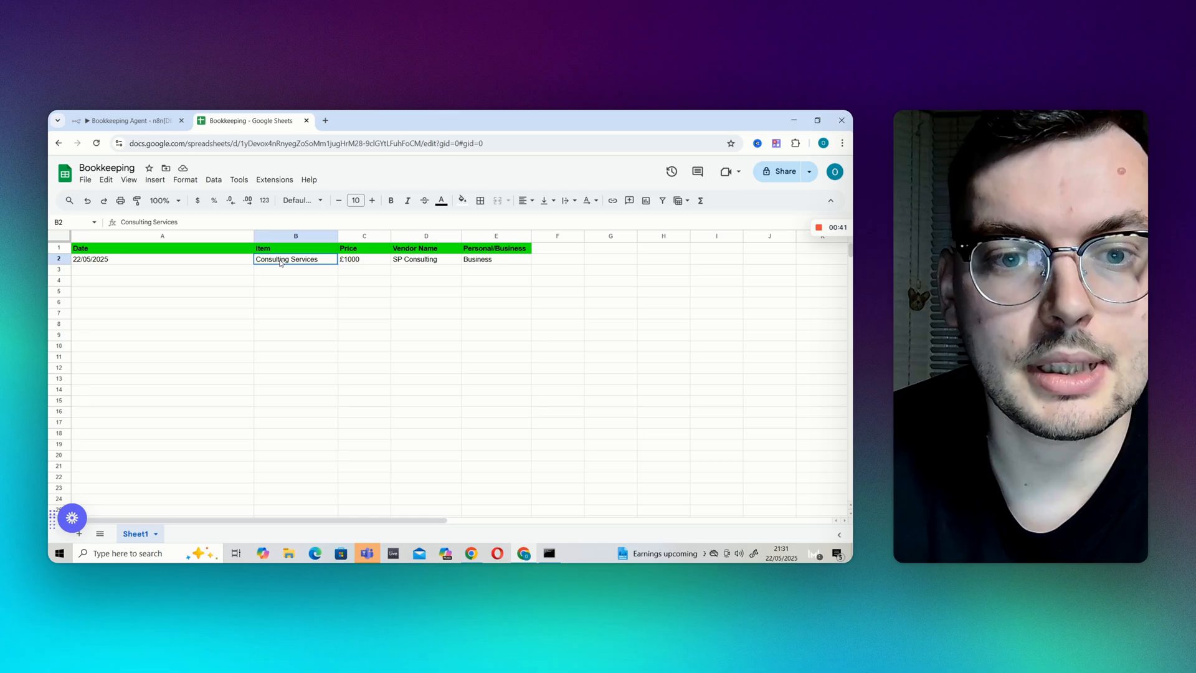
{"action": "left_click", "coordinate": [426, 258]}
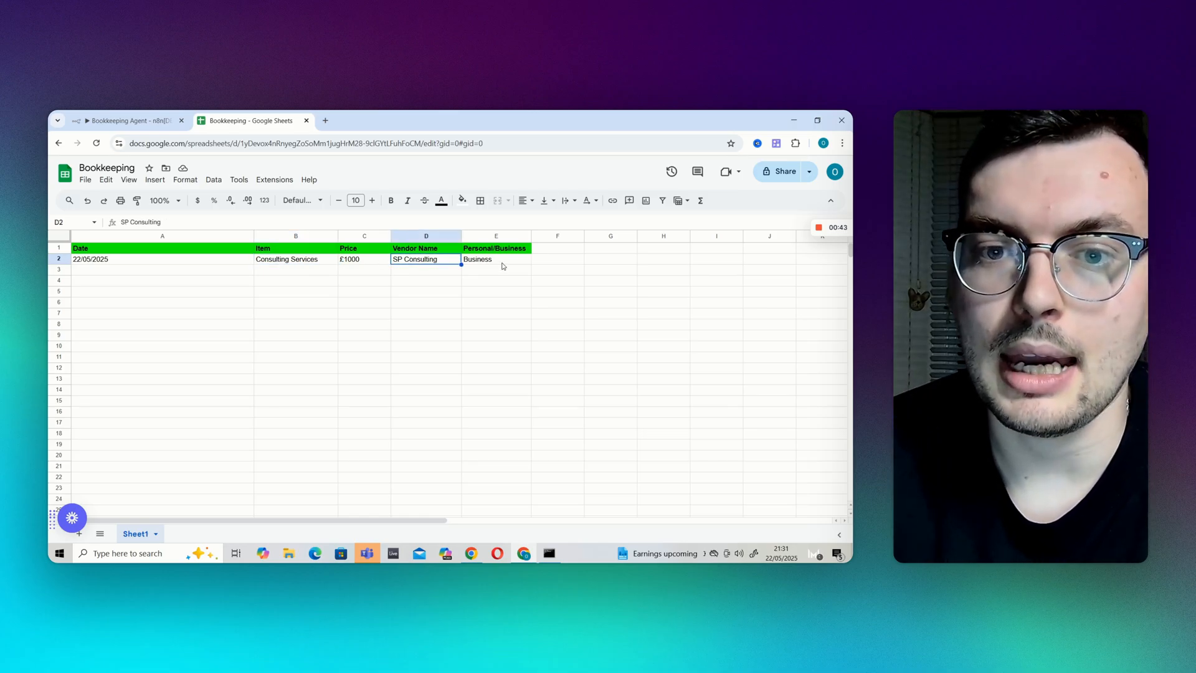
{"action": "left_click", "coordinate": [495, 259]}
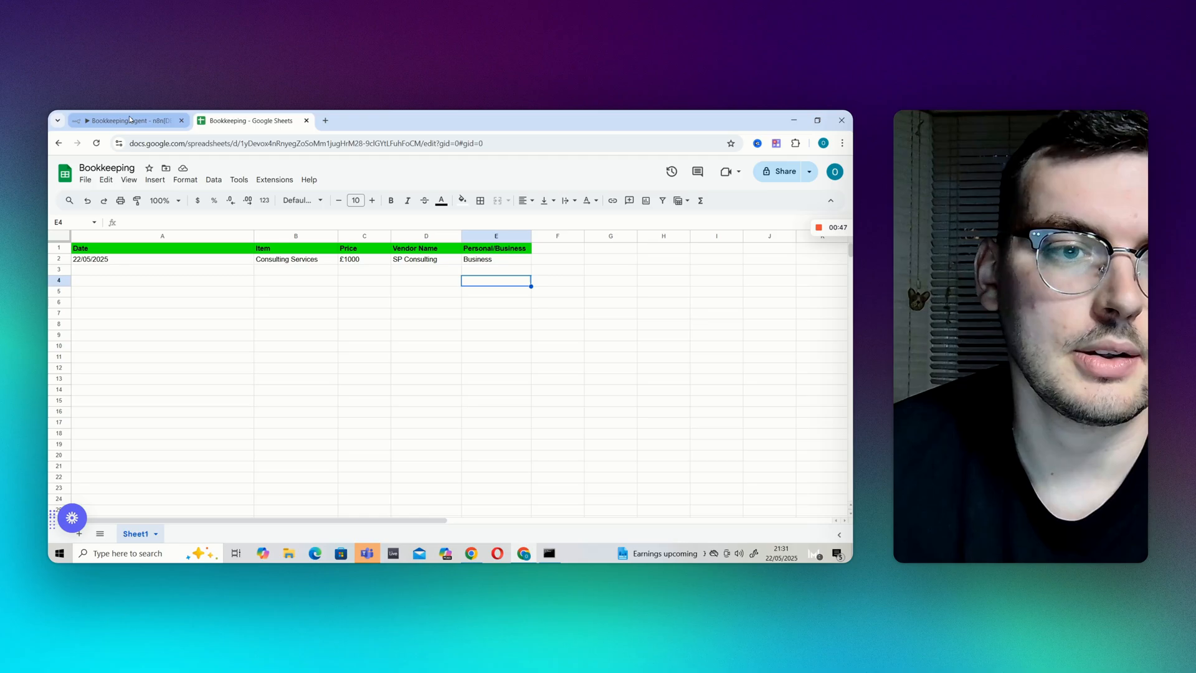
{"action": "left_click", "coordinate": [129, 119]}
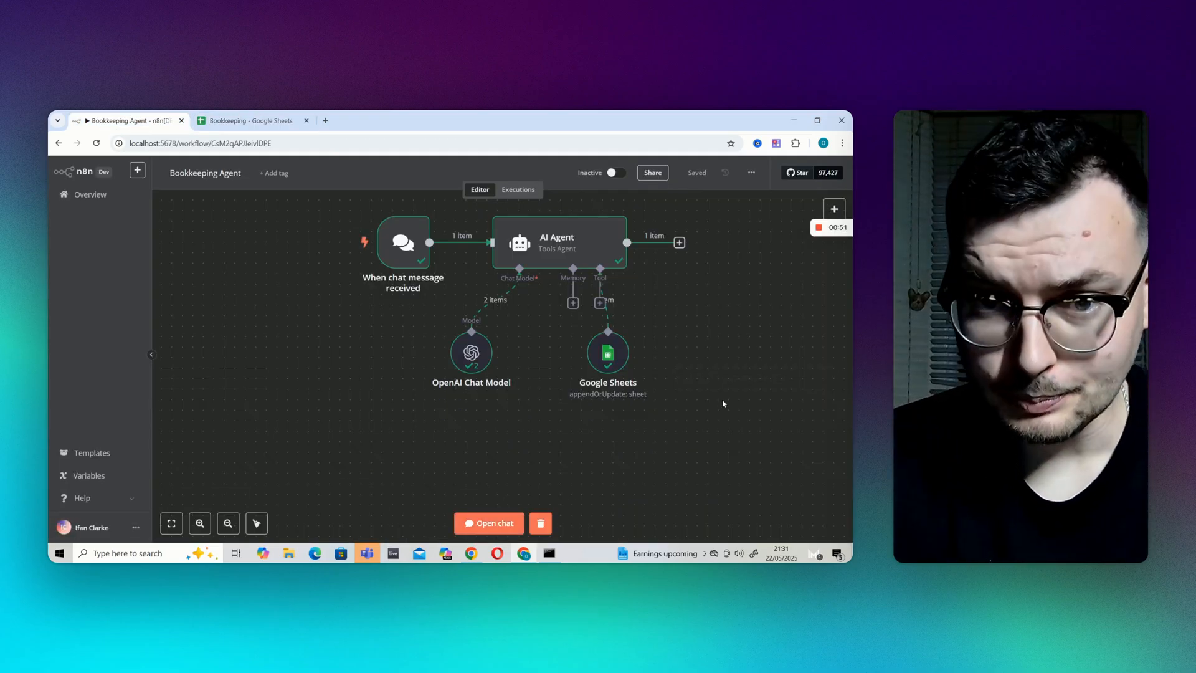
Inspect the chat trigger's message, then the AI Agent's OpenAI Chat Model run output
{"action": "double_click", "coordinate": [402, 242]}
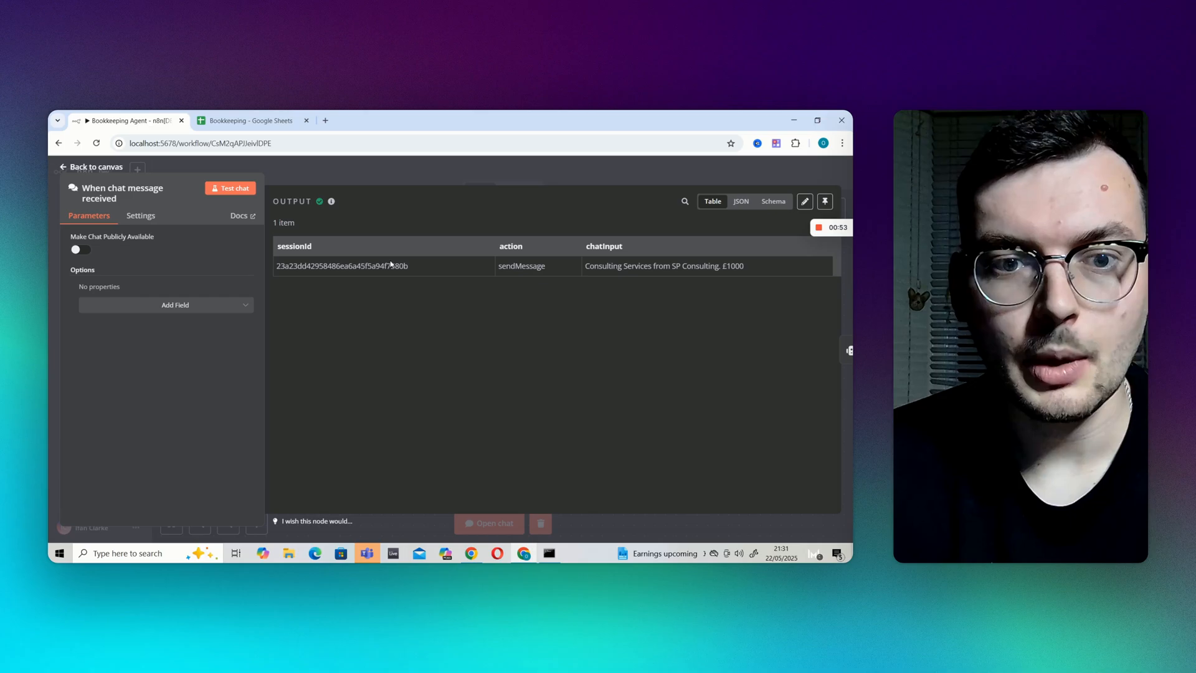
{"action": "left_click", "coordinate": [89, 167]}
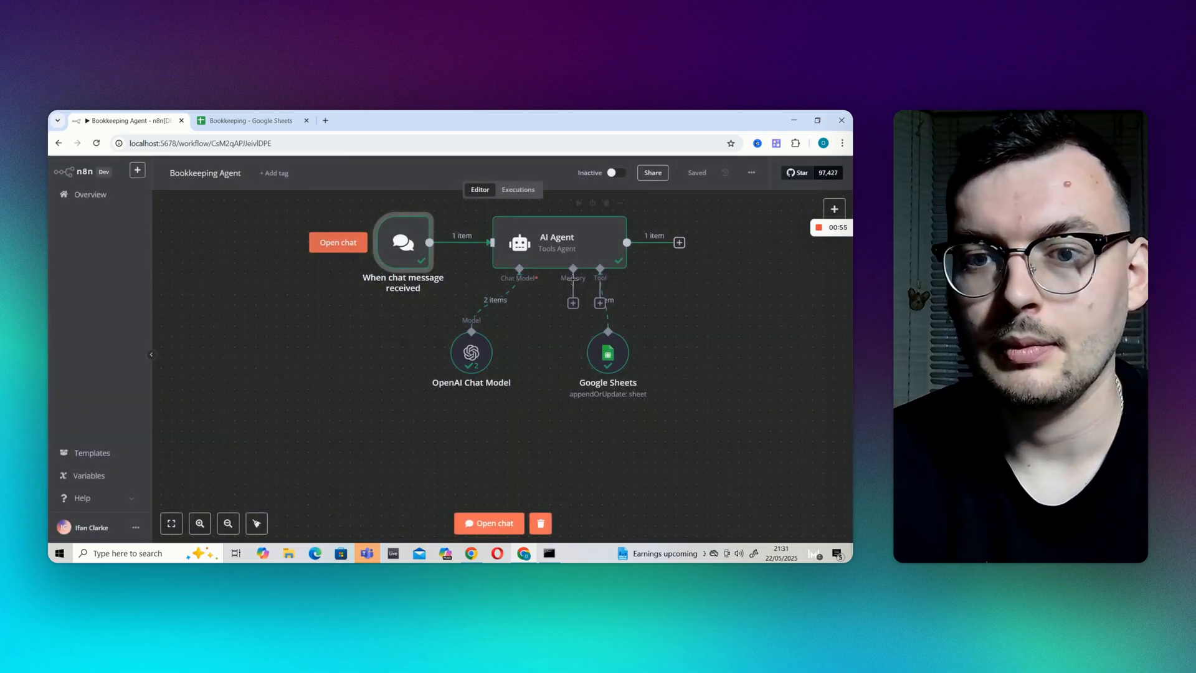
{"action": "double_click", "coordinate": [558, 242]}
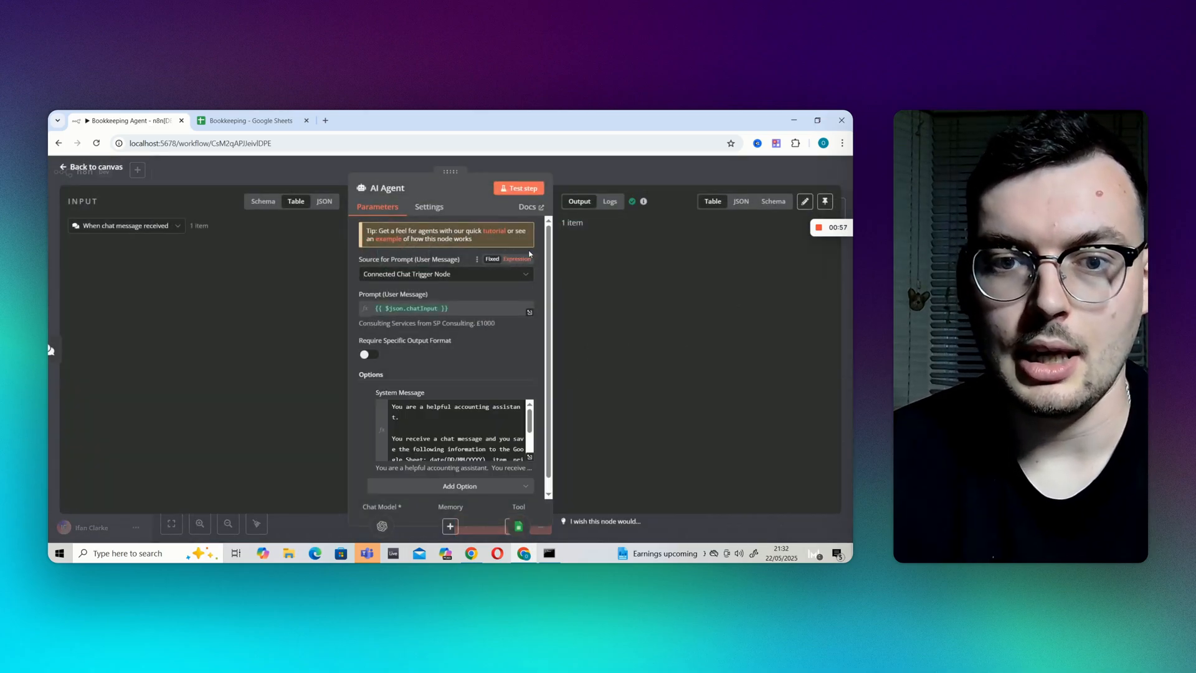
{"action": "left_click", "coordinate": [521, 188]}
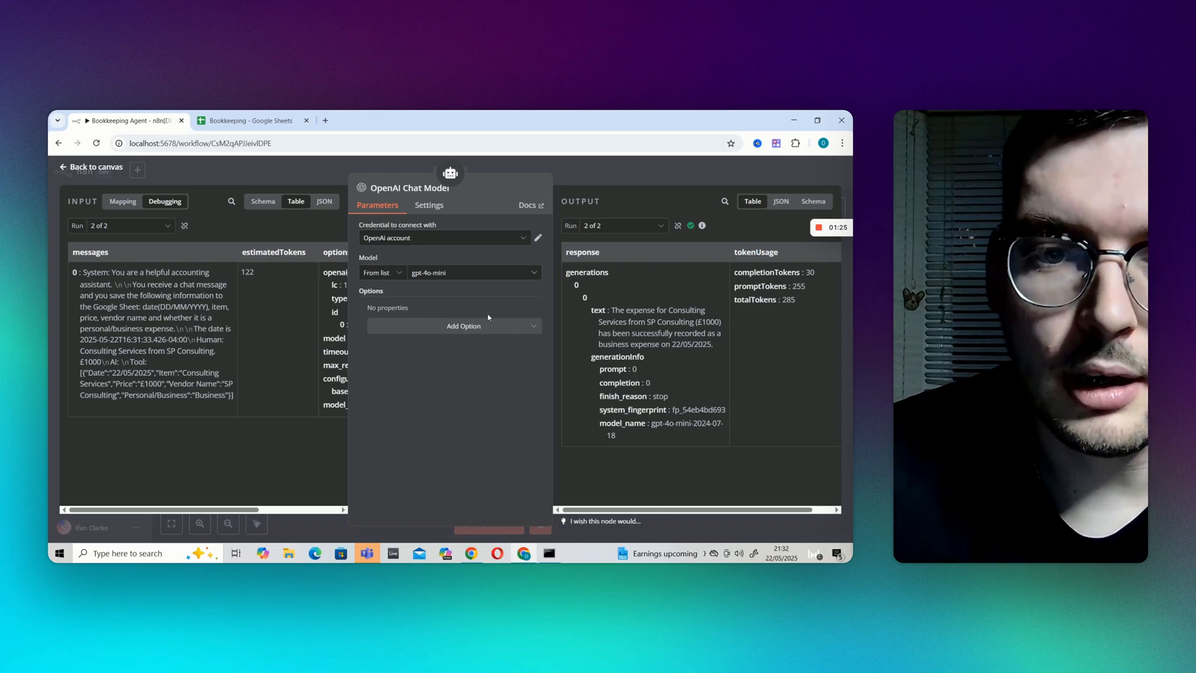
Browse the OpenAI model dropdown list, then return to the workflow canvas
{"action": "left_click", "coordinate": [442, 237]}
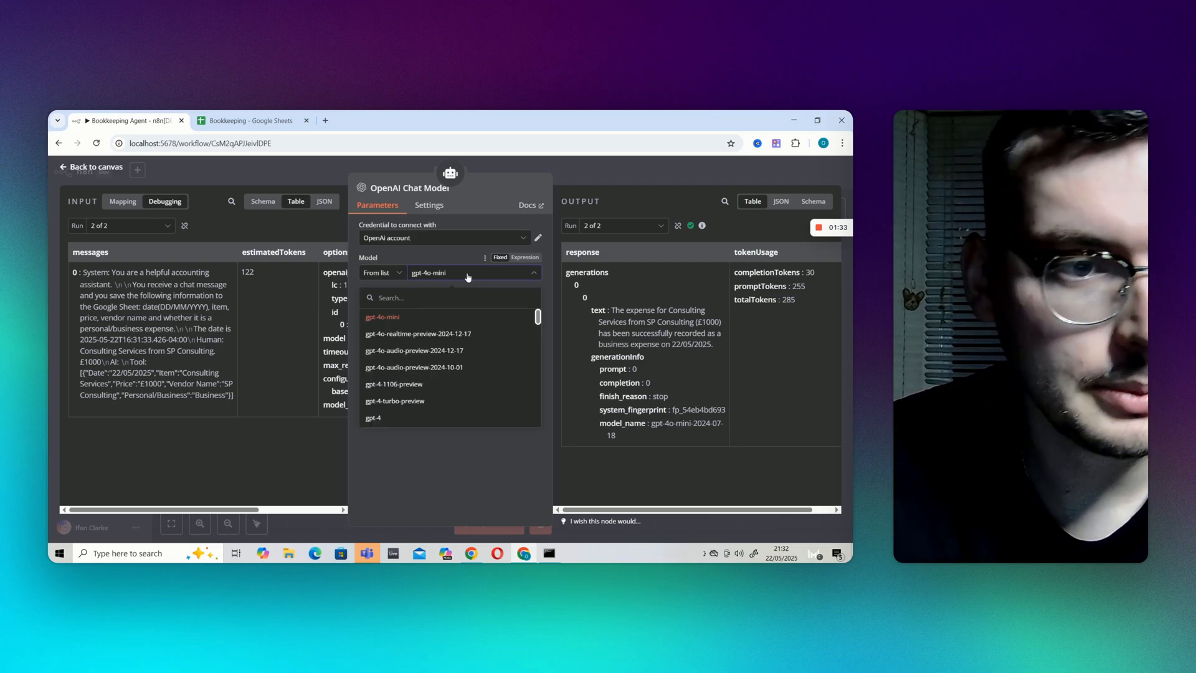
{"action": "left_click", "coordinate": [89, 166]}
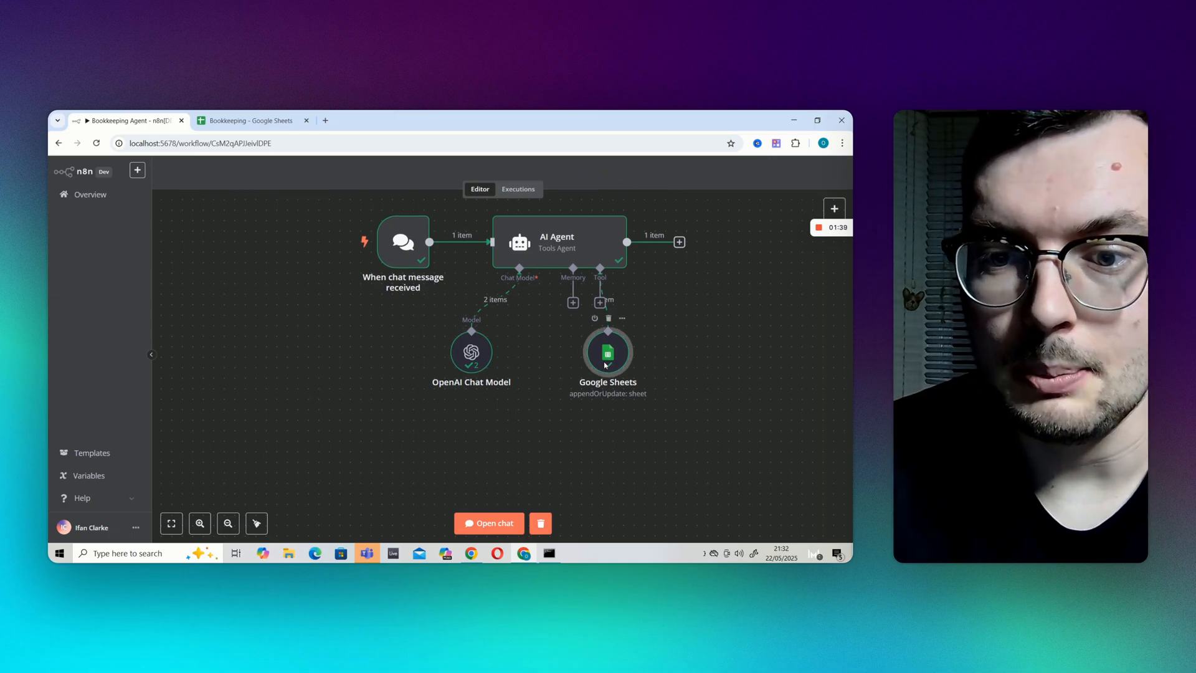
Open the Google Sheets node and check its connected Google Sheets account credential
{"action": "double_click", "coordinate": [608, 351]}
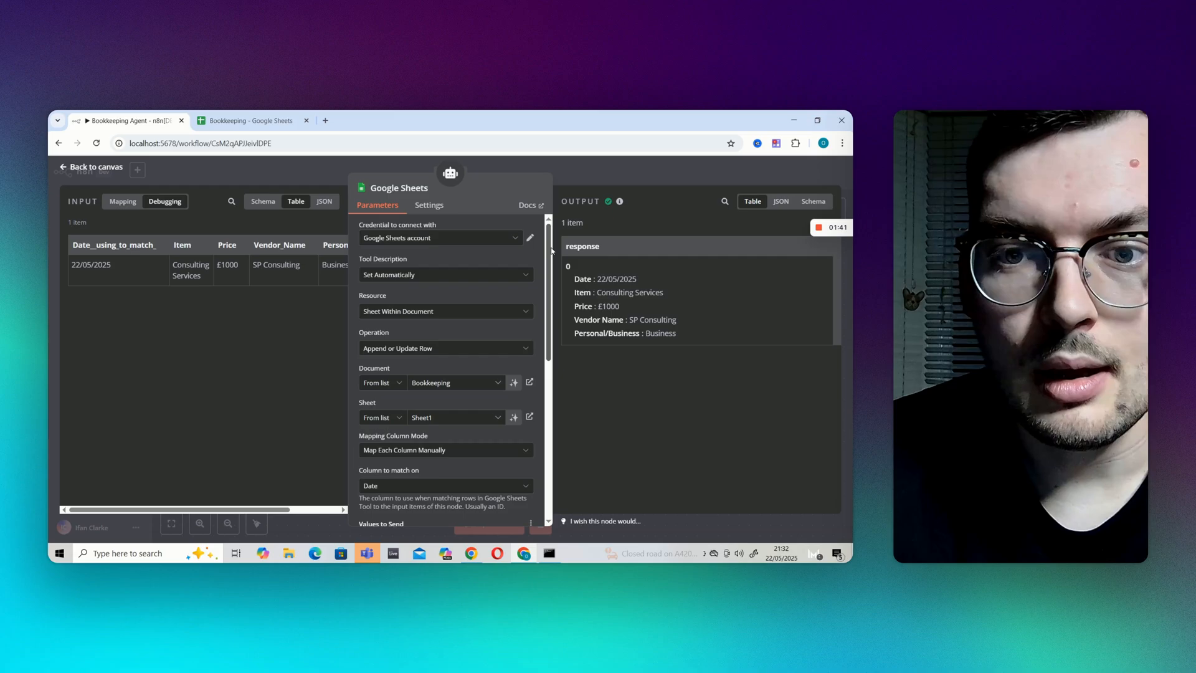
{"action": "left_click", "coordinate": [441, 238]}
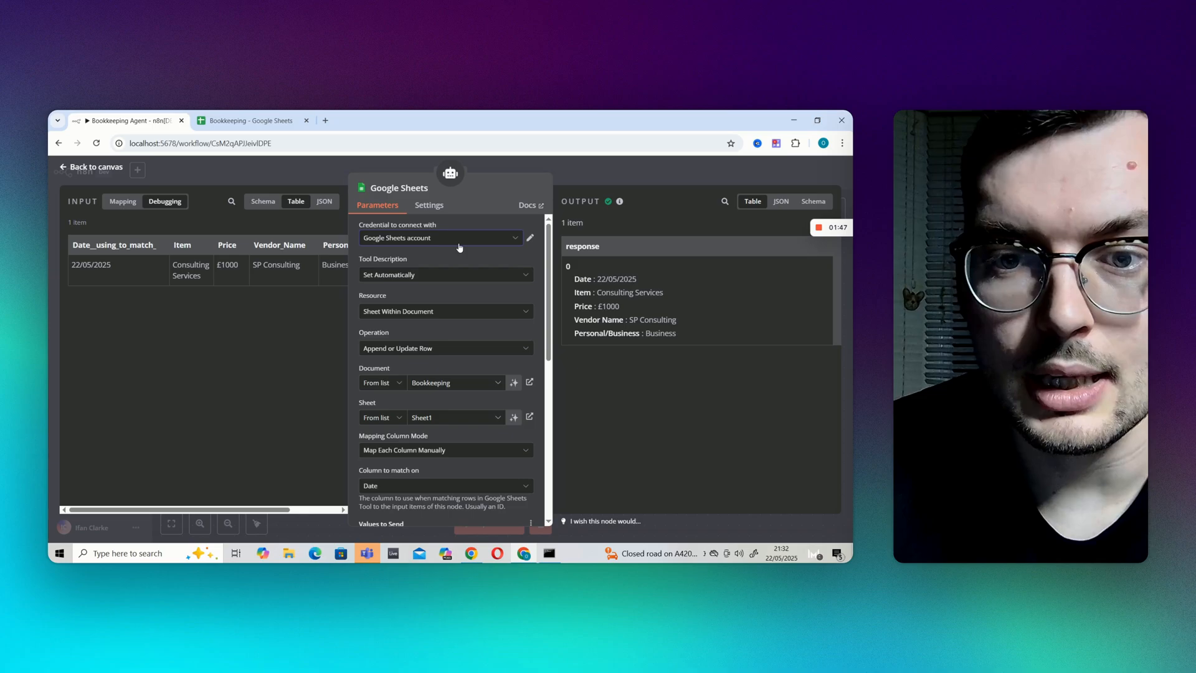
{"action": "left_click", "coordinate": [440, 237]}
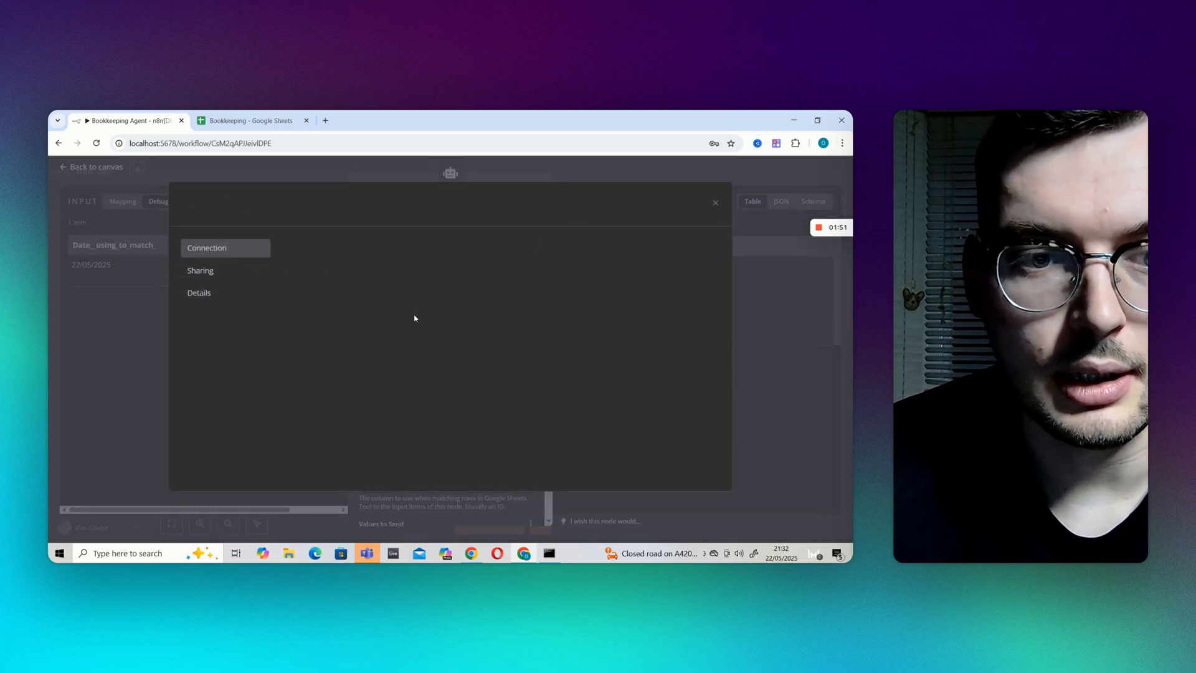
{"action": "left_click", "coordinate": [207, 247]}
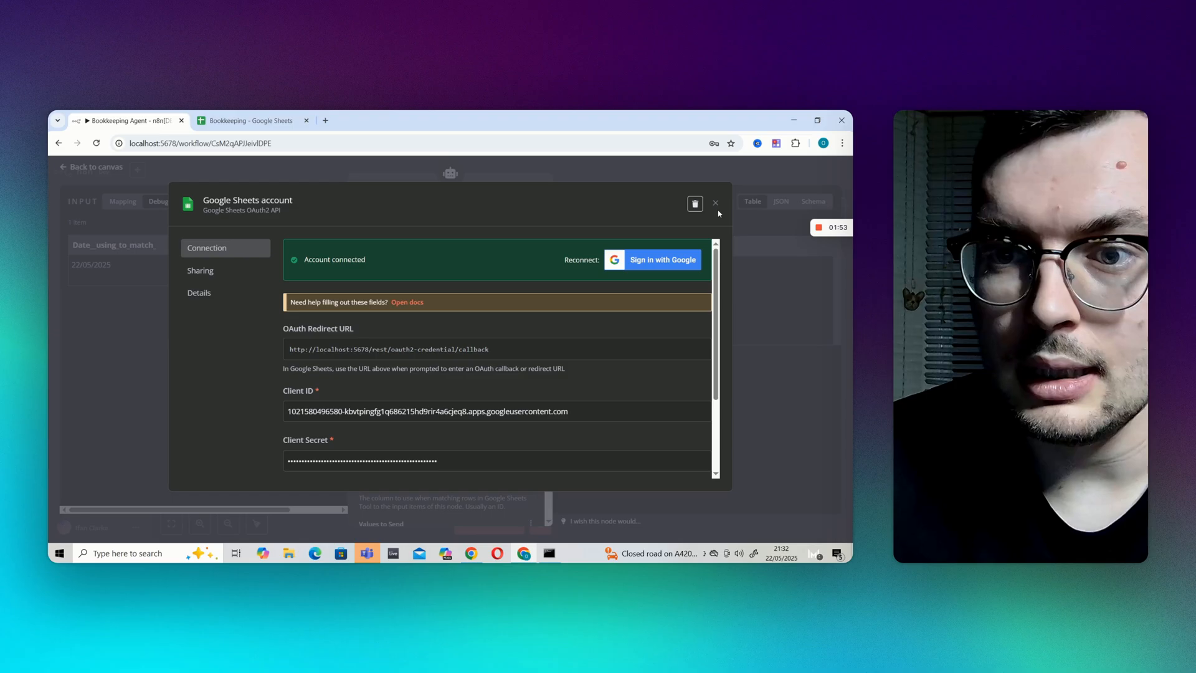
{"action": "left_click", "coordinate": [714, 203]}
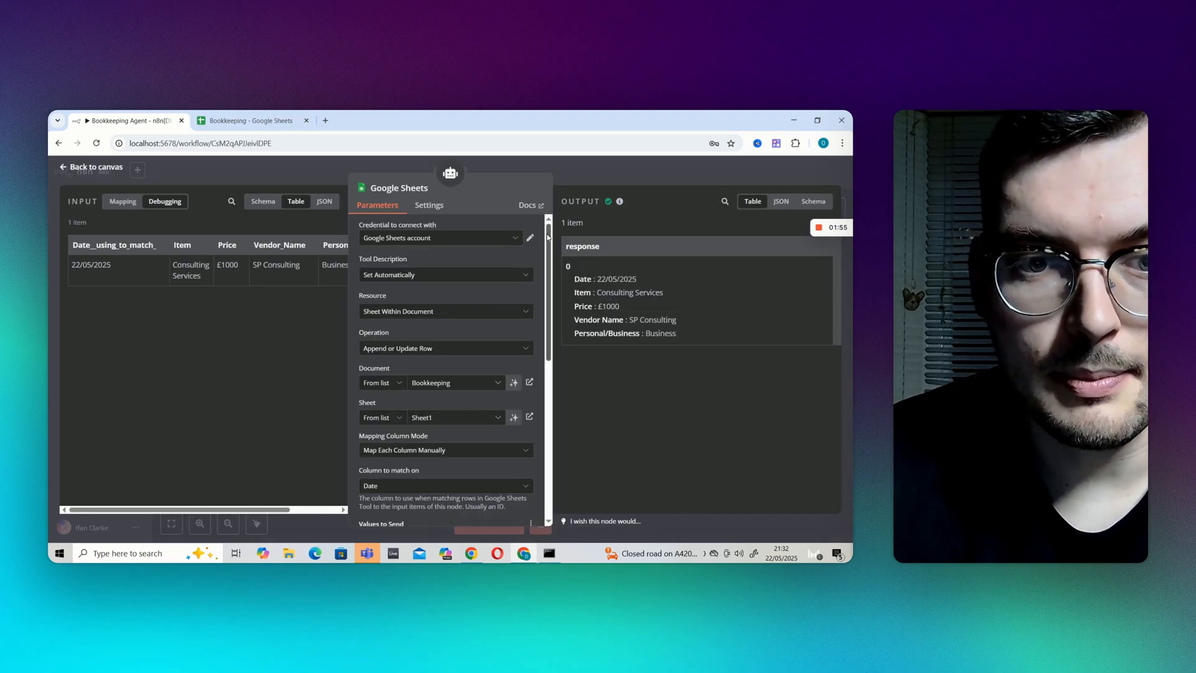
{"action": "left_click", "coordinate": [445, 262]}
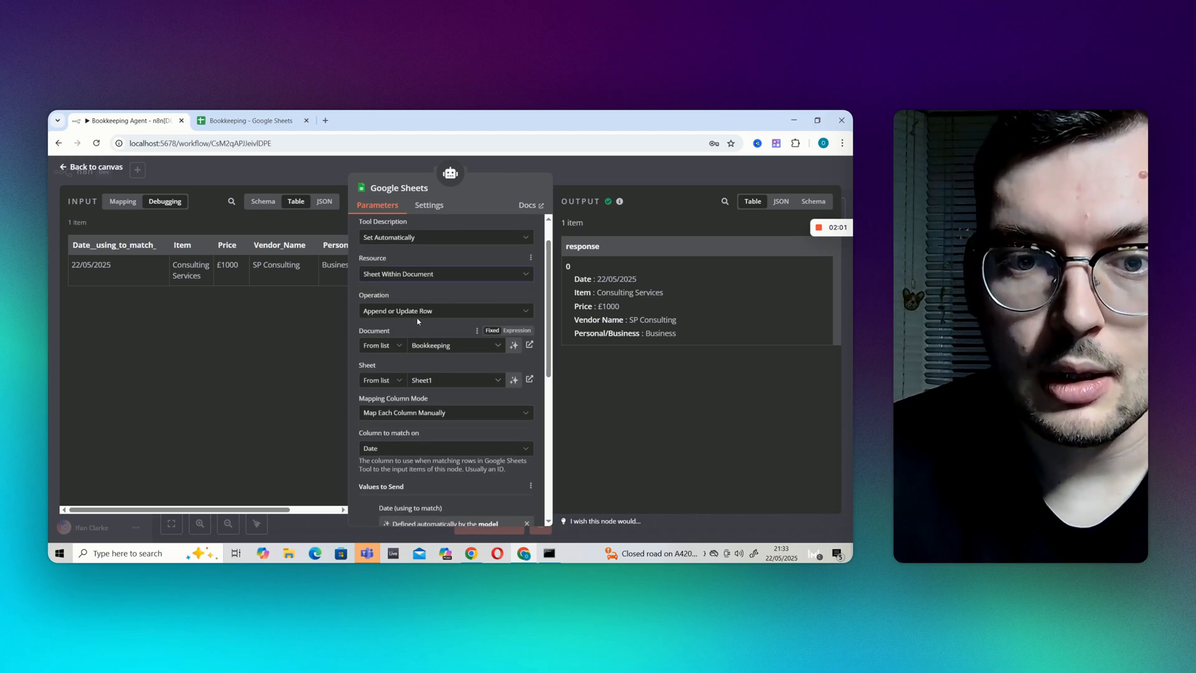
{"action": "left_click", "coordinate": [445, 311]}
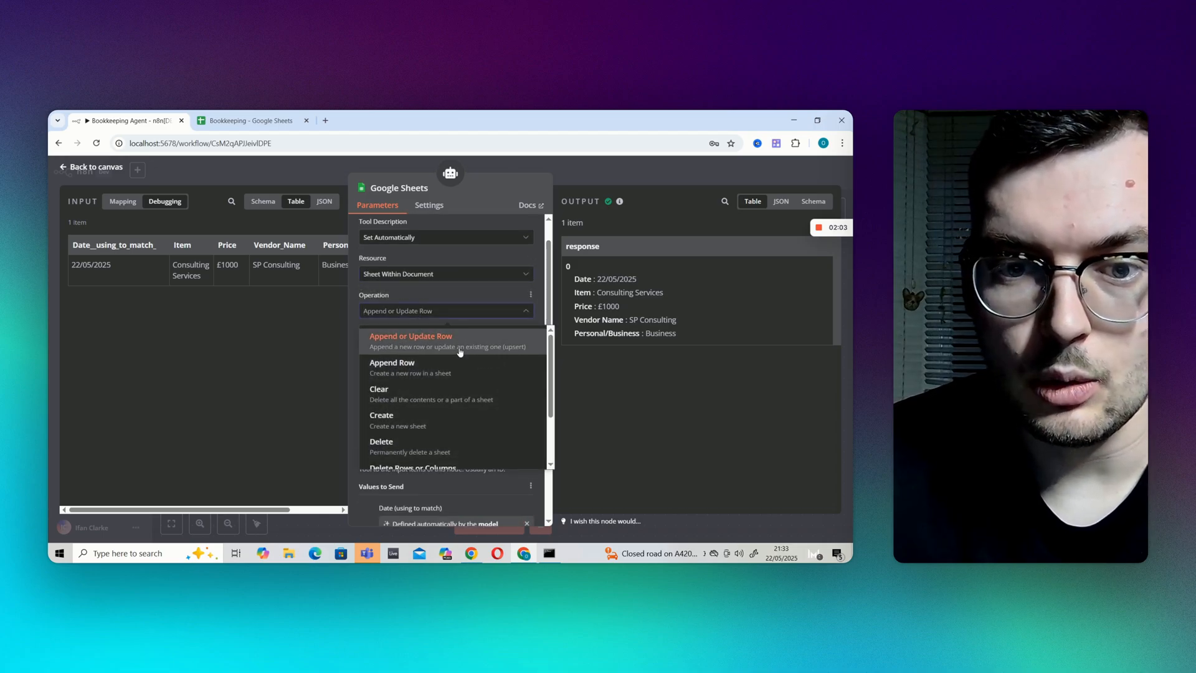
{"action": "left_click", "coordinate": [410, 336]}
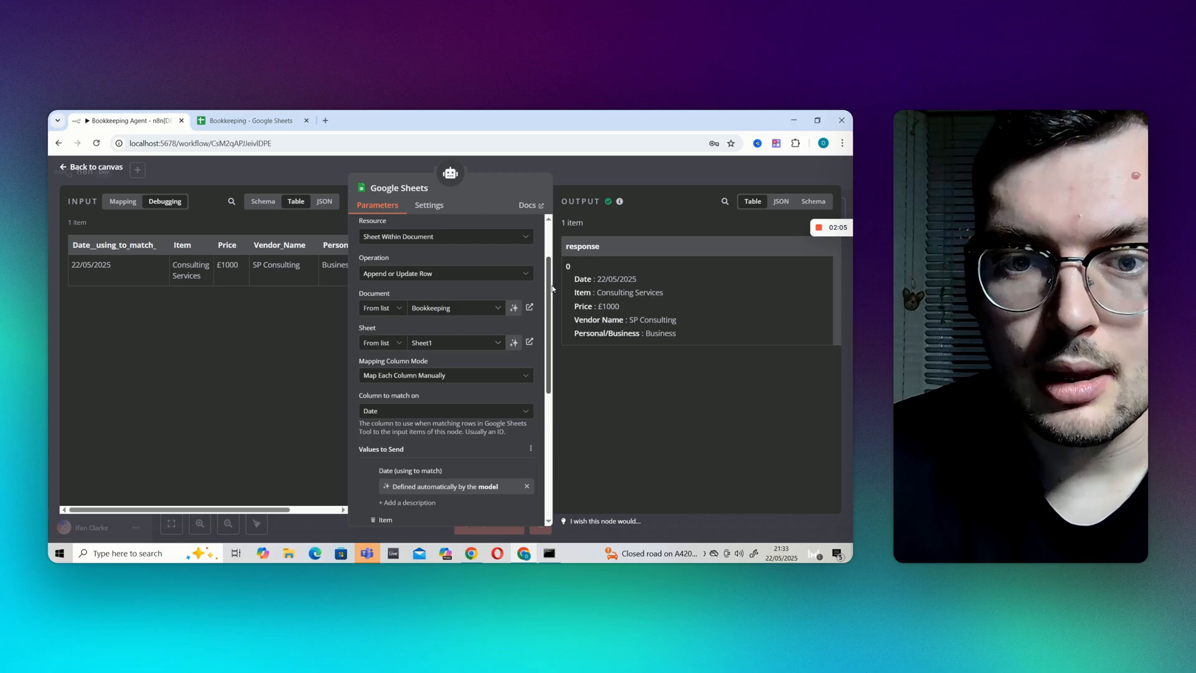
{"action": "left_click", "coordinate": [454, 284]}
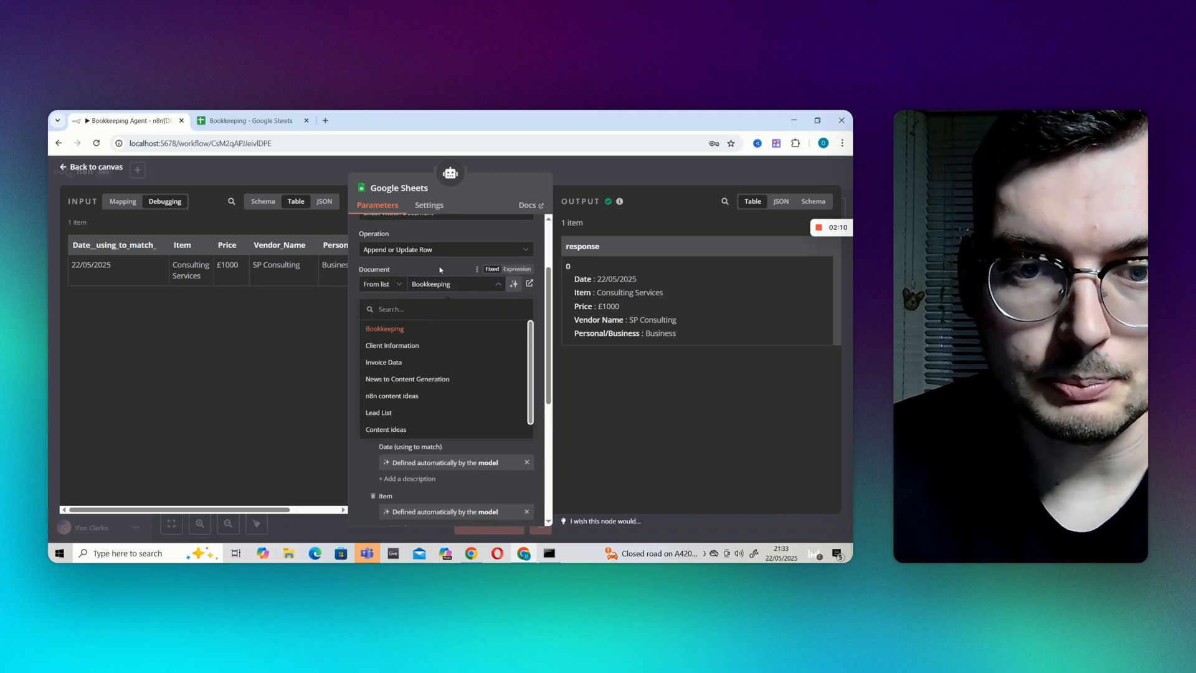
{"action": "left_click", "coordinate": [384, 329]}
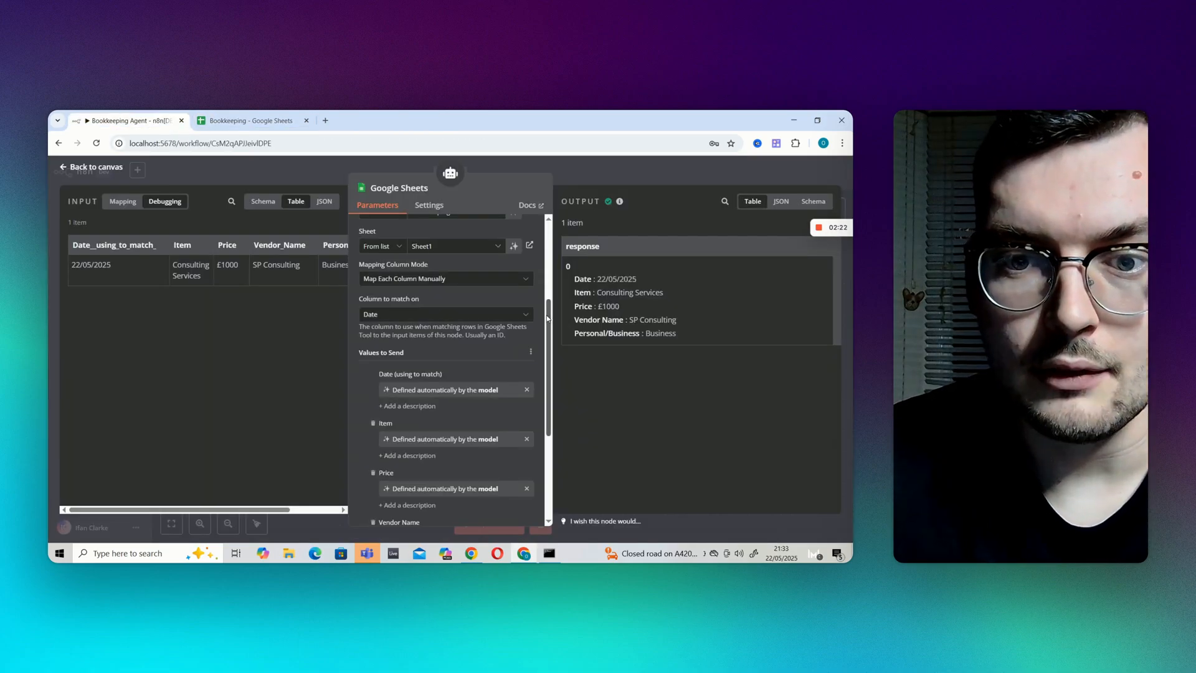
Review the model-defined Values to Send columns, then return to the Bookkeeping Agent canvas
{"action": "scroll", "scroll_direction": "down", "scroll_amount": 3}
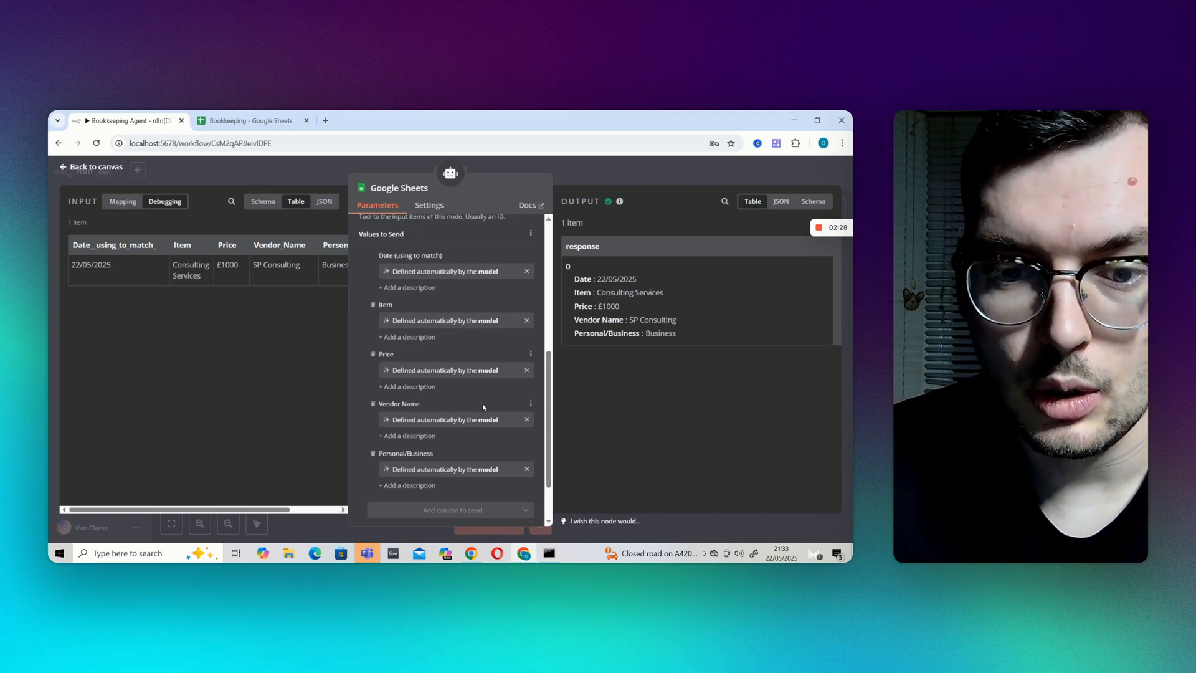
{"action": "scroll", "scroll_direction": "down", "scroll_amount": 3}
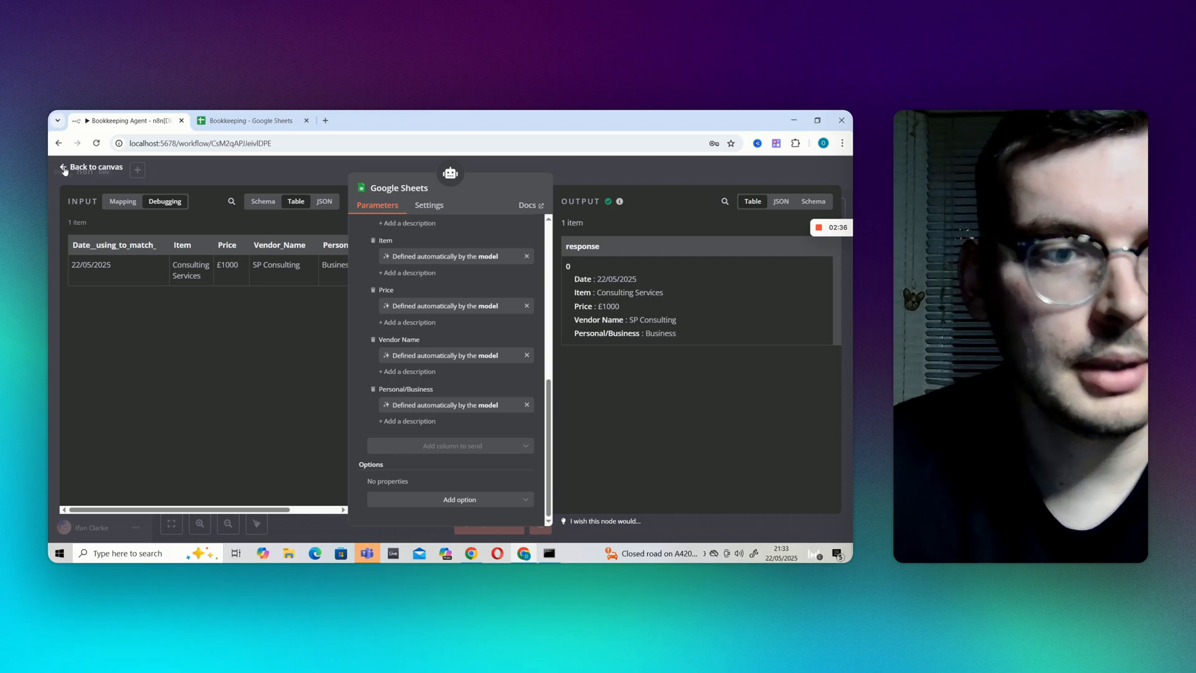
{"action": "left_click", "coordinate": [92, 166]}
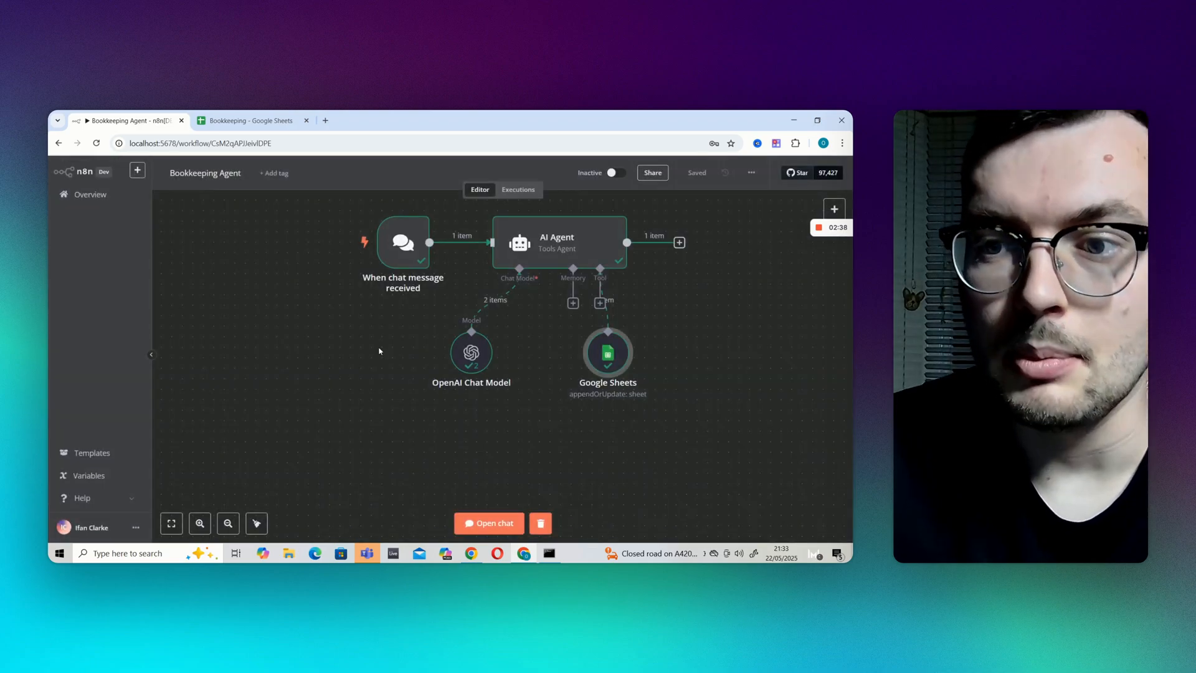